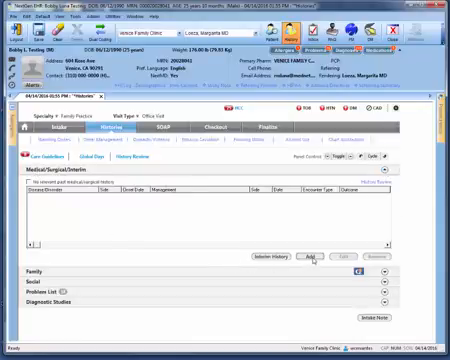
Add a new Medical/Surgical/Interim history entry, opening the Past Medical History checklist.
click(310, 258)
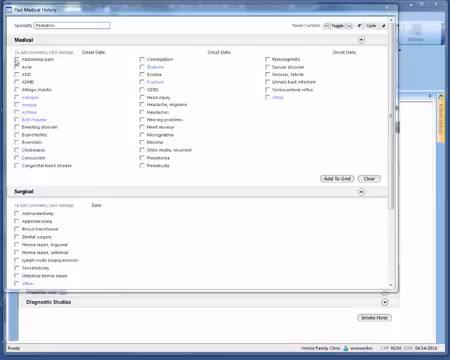
Tick Allergies in the Medical list of the Past Medical History checklist.
click(8, 62)
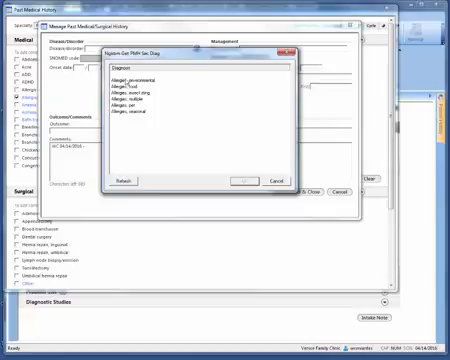
Pick 'Allergies, environmental' from the secondary diagnosis pick list.
click(150, 74)
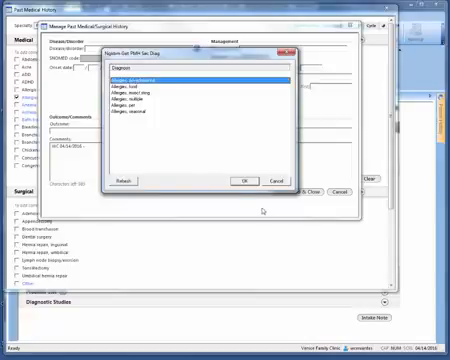